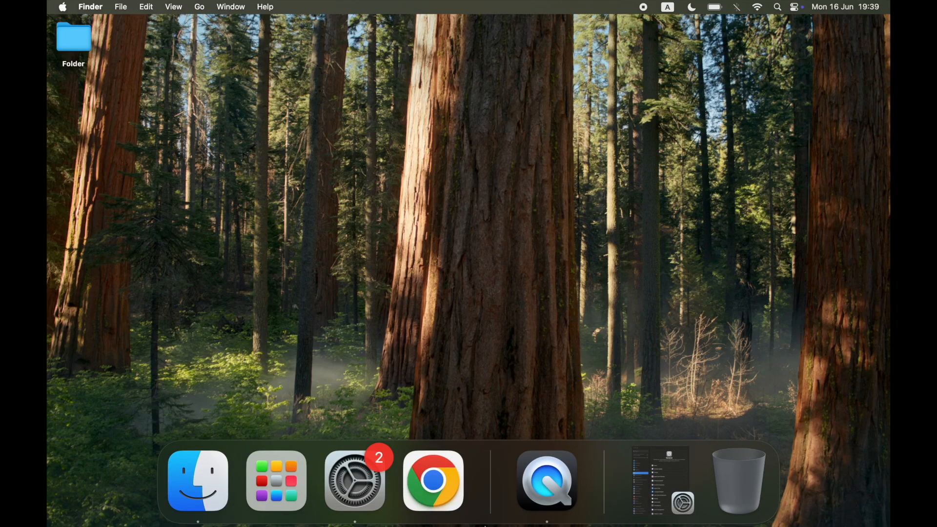
{"action": "mouse_move", "coordinate": [355, 488]}
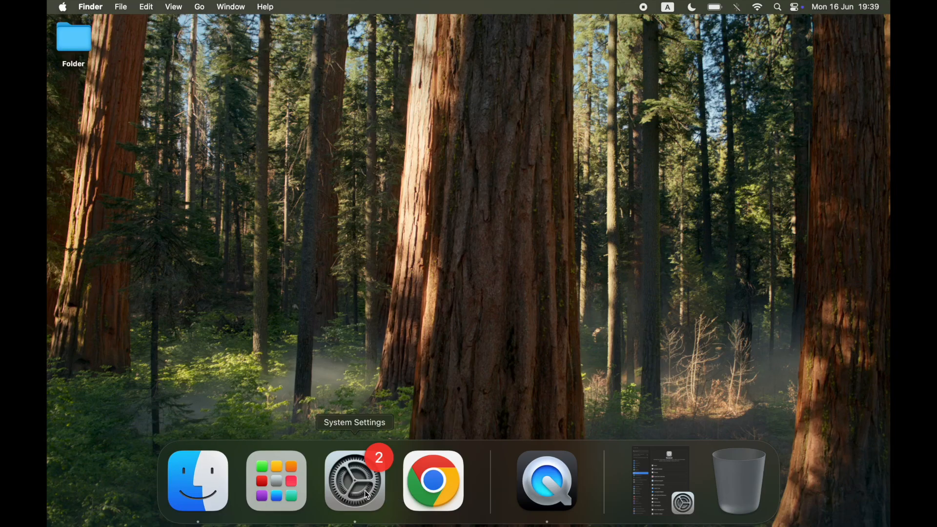
{"action": "mouse_move", "coordinate": [277, 486]}
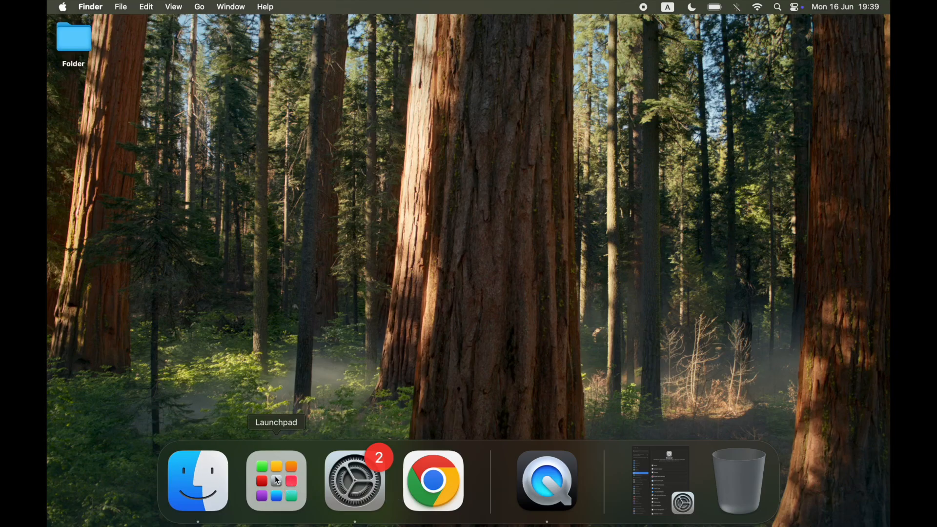
Show the Launchpad grid of installed apps over the desktop.
{"action": "left_click", "coordinate": [275, 480]}
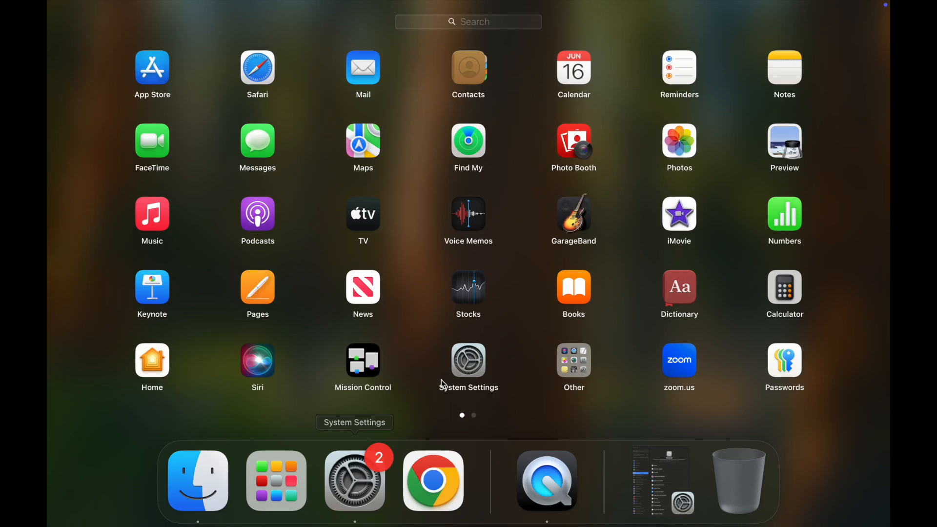
{"action": "mouse_move", "coordinate": [472, 375]}
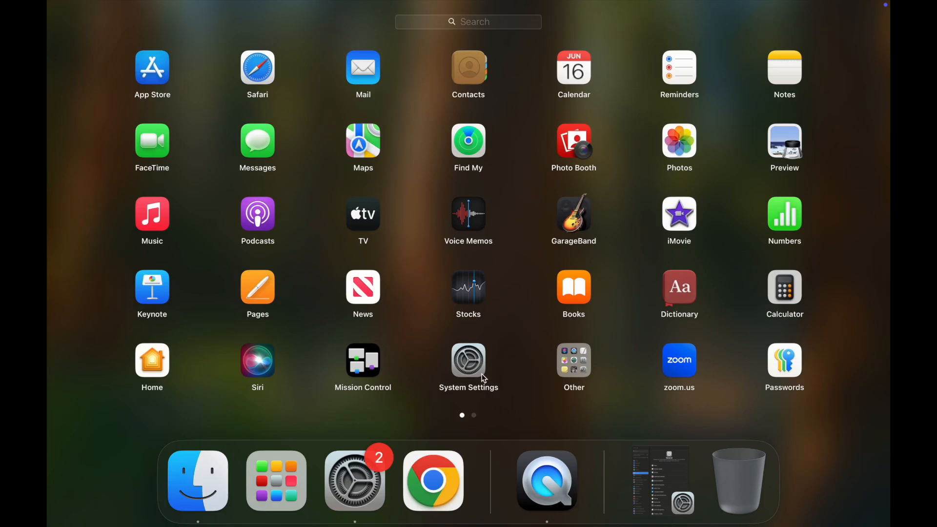
Launch System Settings, go to Network and show details for the connected Wi-Fi network.
{"action": "left_click", "coordinate": [469, 361]}
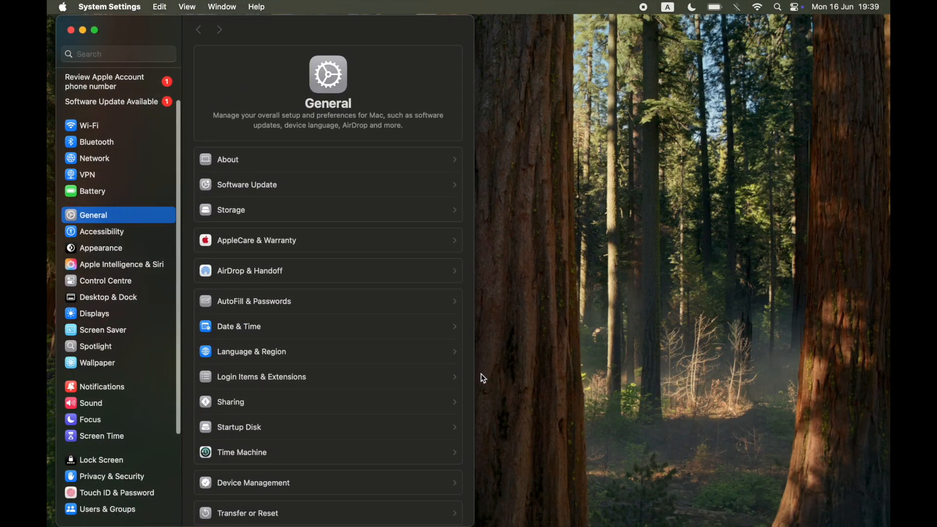
{"action": "mouse_move", "coordinate": [135, 248]}
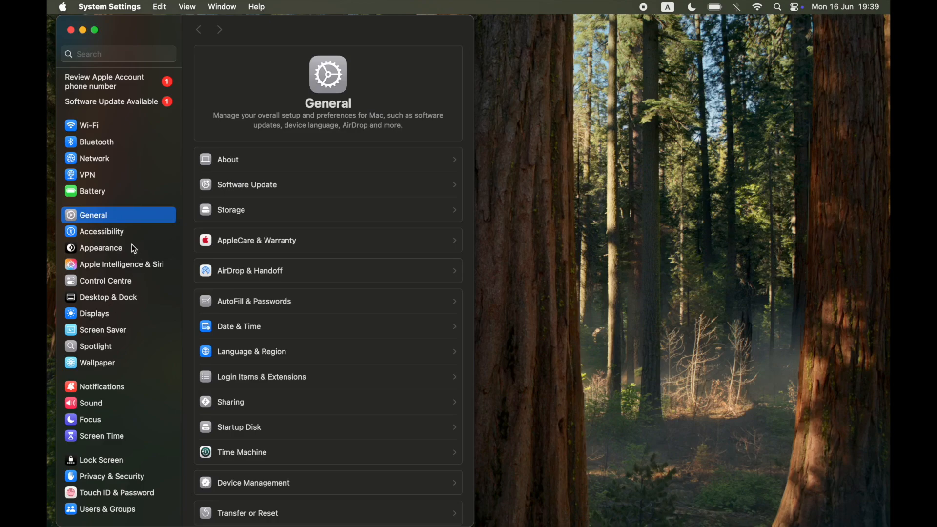
{"action": "mouse_move", "coordinate": [151, 162]}
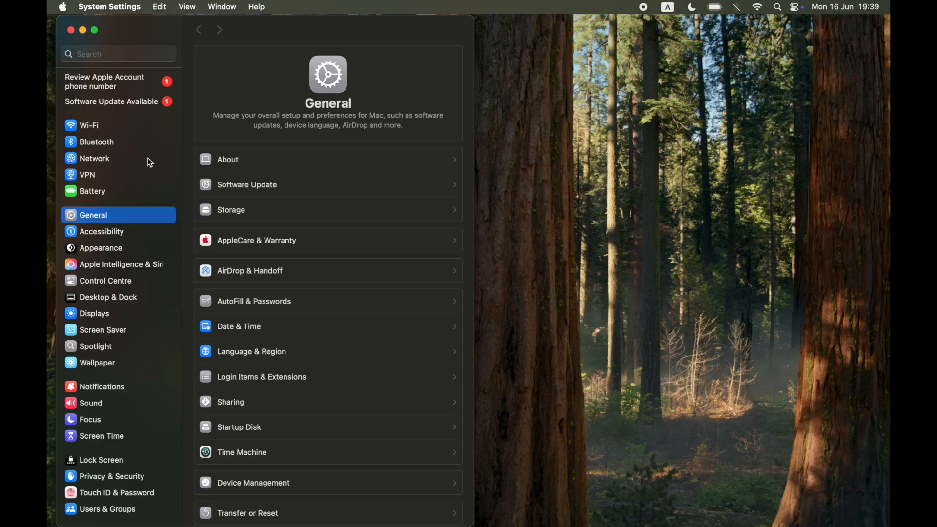
{"action": "left_click", "coordinate": [97, 158]}
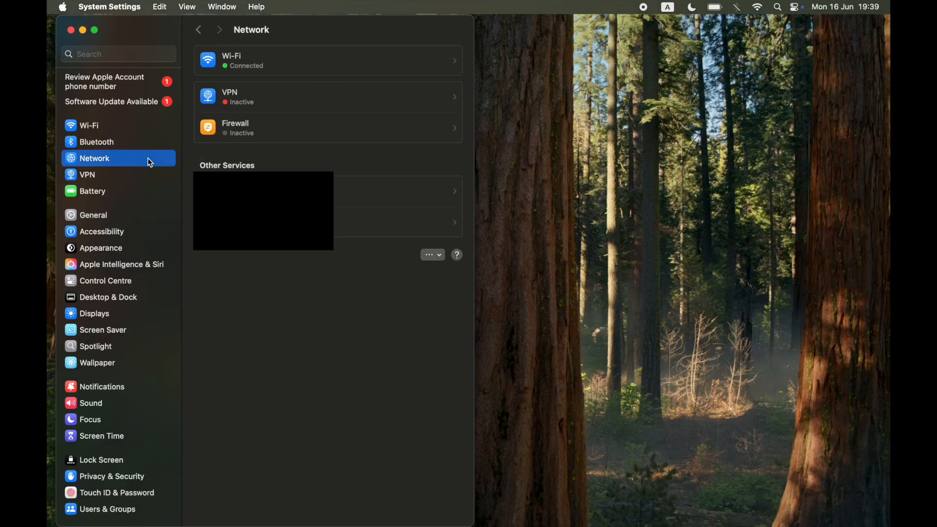
{"action": "mouse_move", "coordinate": [344, 56]}
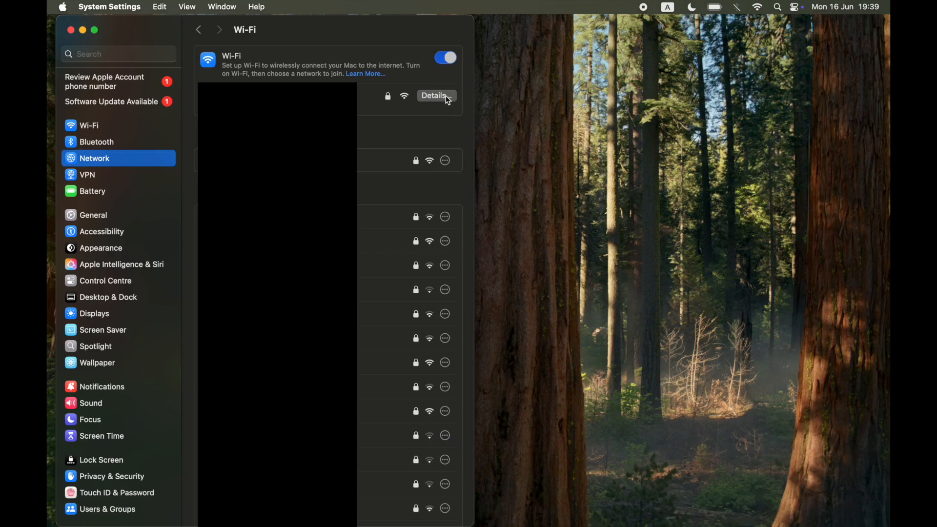
{"action": "left_click", "coordinate": [435, 96]}
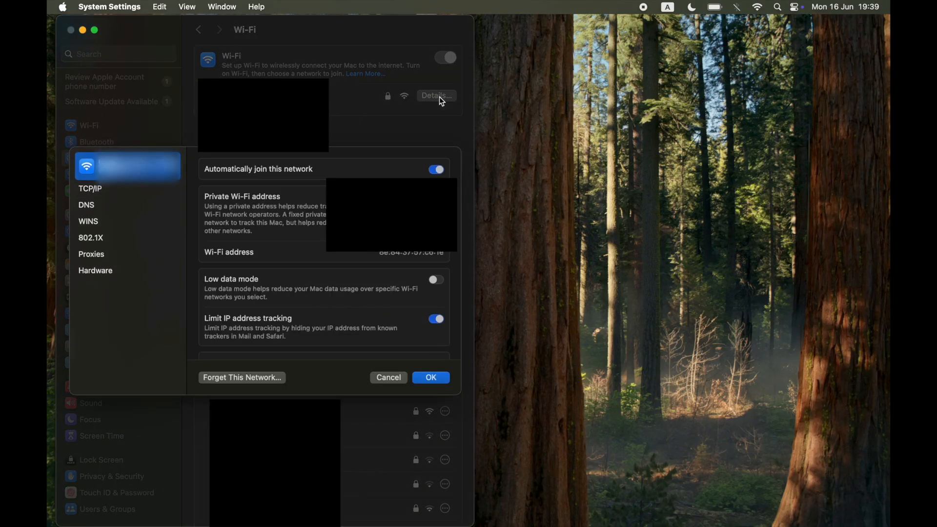
{"action": "mouse_move", "coordinate": [170, 195]}
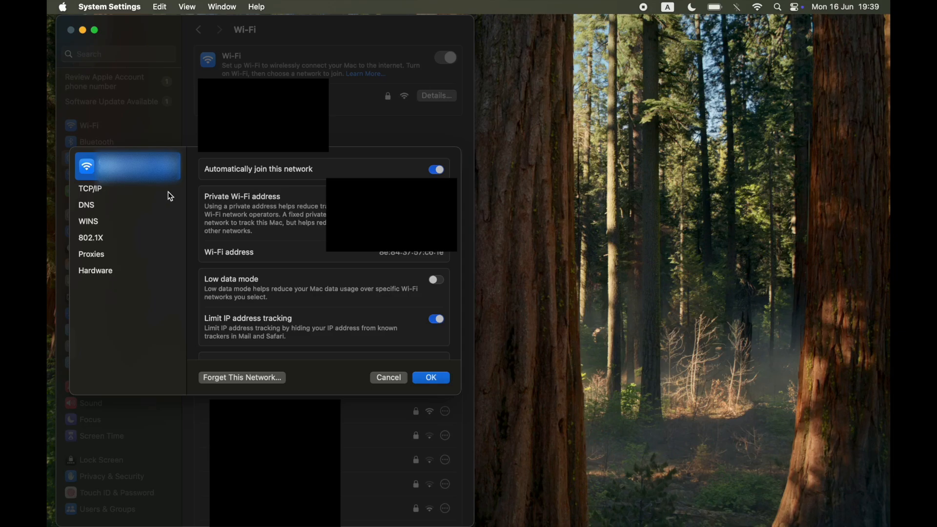
{"action": "mouse_move", "coordinate": [123, 193]}
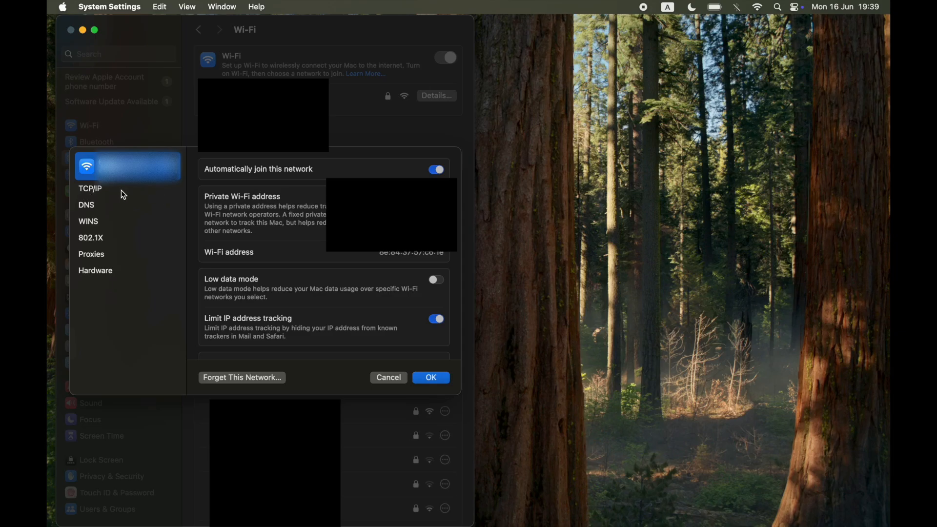
Show the TCP/IP page with IPv4 address, subnet mask and router via DHCP.
{"action": "left_click", "coordinate": [90, 189]}
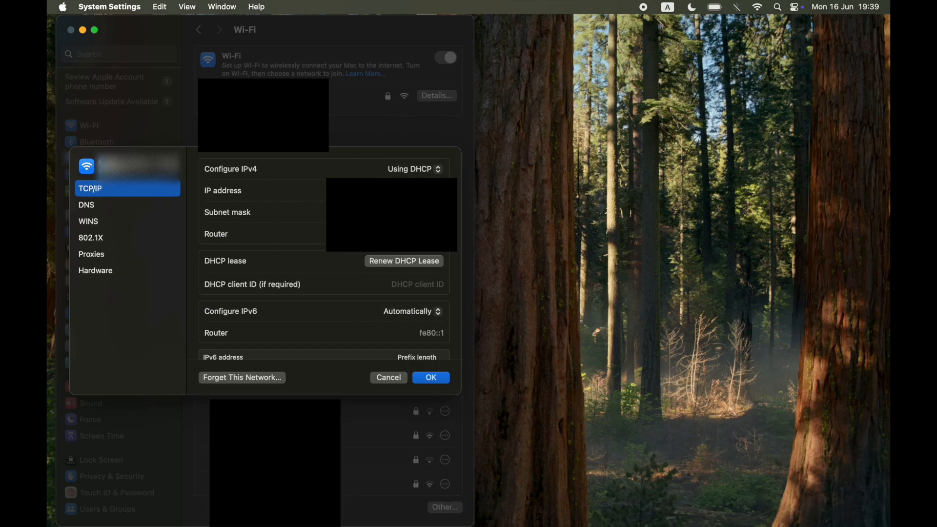
{"action": "mouse_move", "coordinate": [211, 199]}
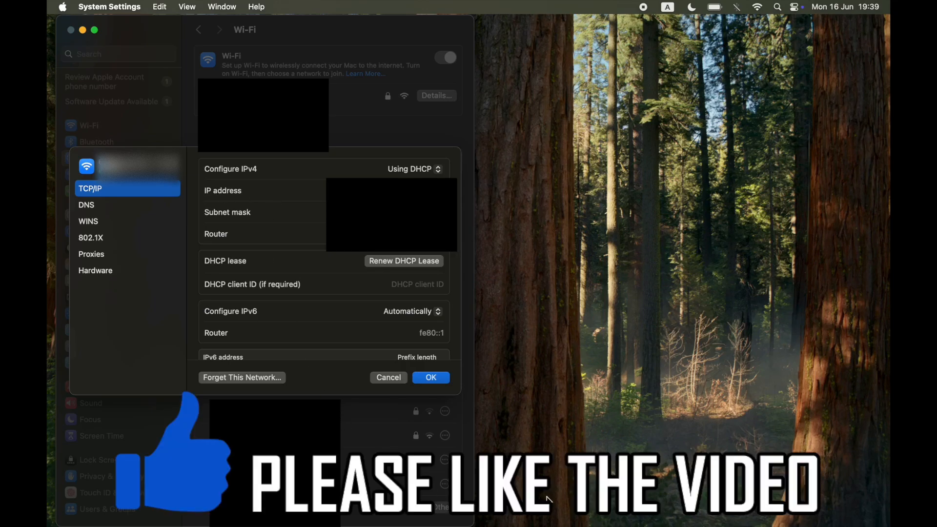
{"action": "mouse_move", "coordinate": [642, 376]}
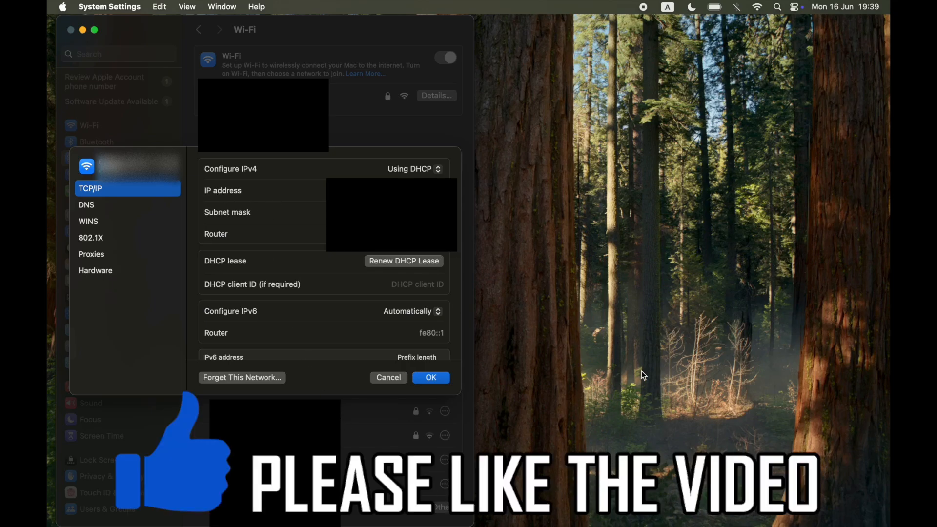